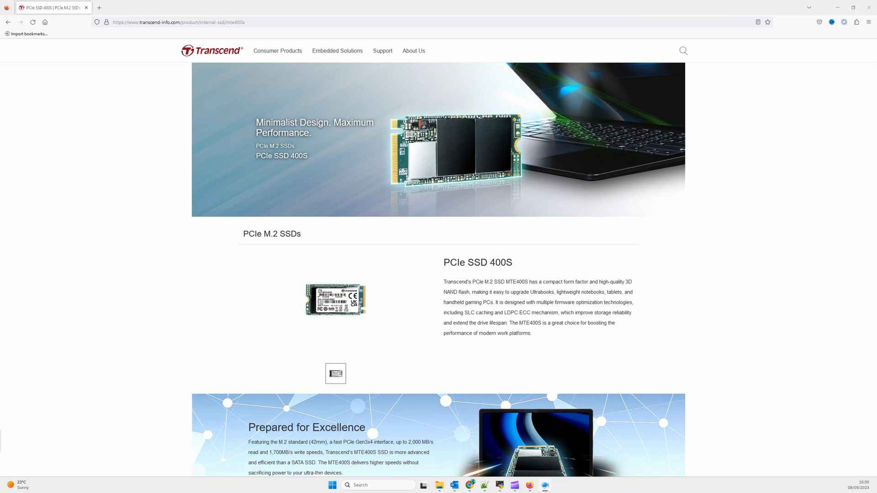
{"action": "mouse_move", "coordinate": [235, 56]}
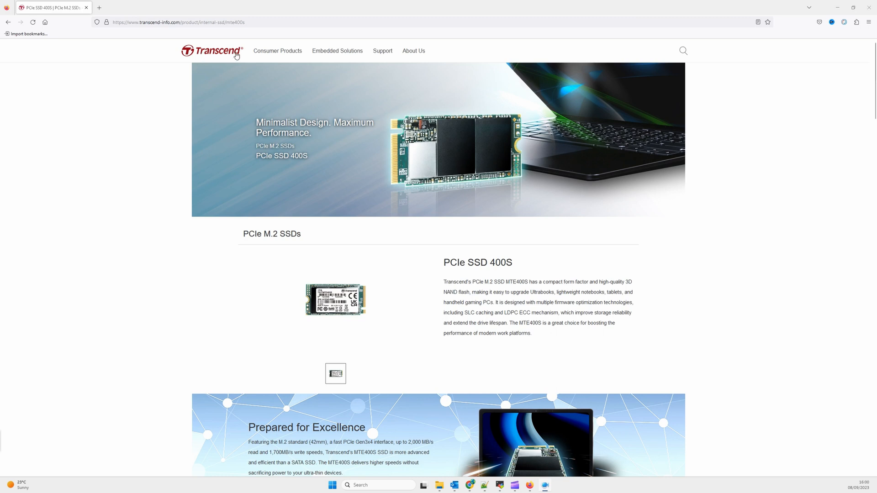
{"action": "mouse_move", "coordinate": [447, 282]}
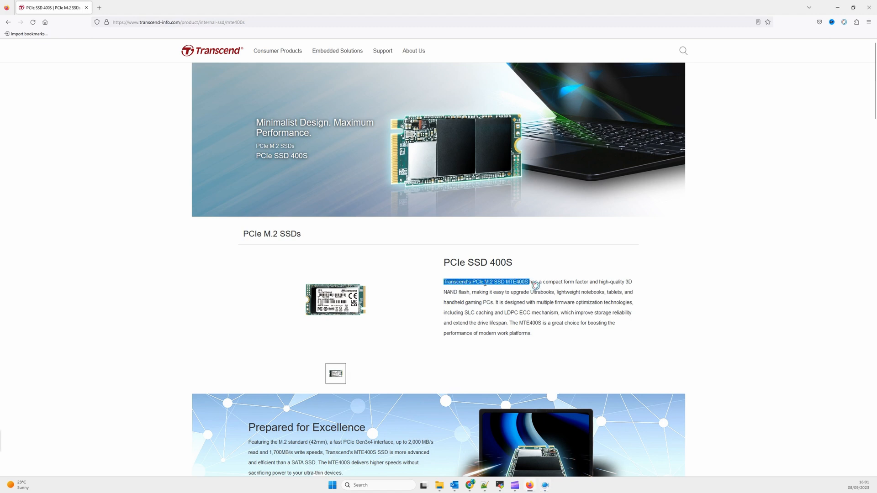
Scroll the MTE400S page down to the Specifications table, noting the M.2 2242 form factor and performance rows
{"action": "scroll", "scroll_direction": "down", "scroll_amount": 3}
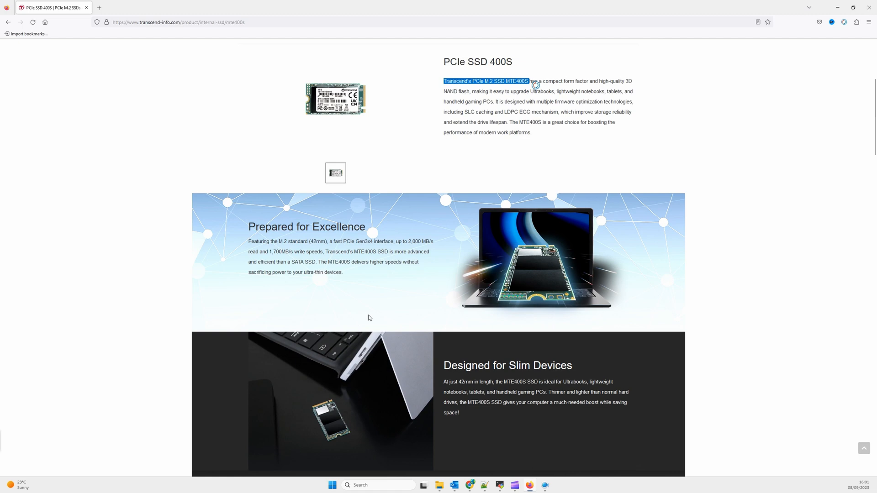
{"action": "scroll", "scroll_direction": "down", "scroll_amount": 3}
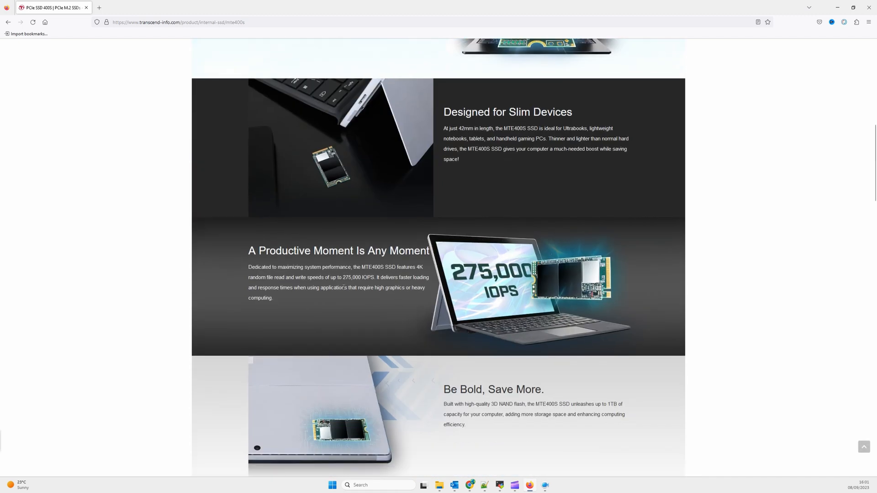
{"action": "scroll", "scroll_direction": "down", "scroll_amount": 3}
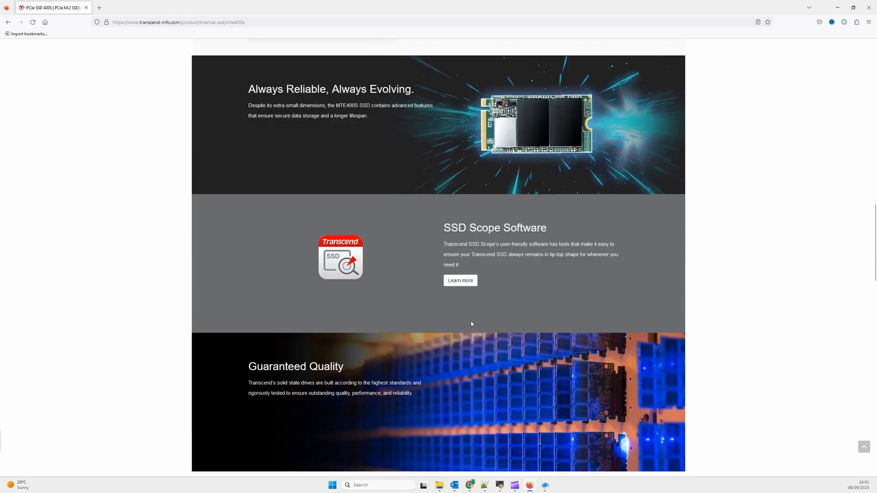
{"action": "scroll", "scroll_direction": "down", "scroll_amount": 3}
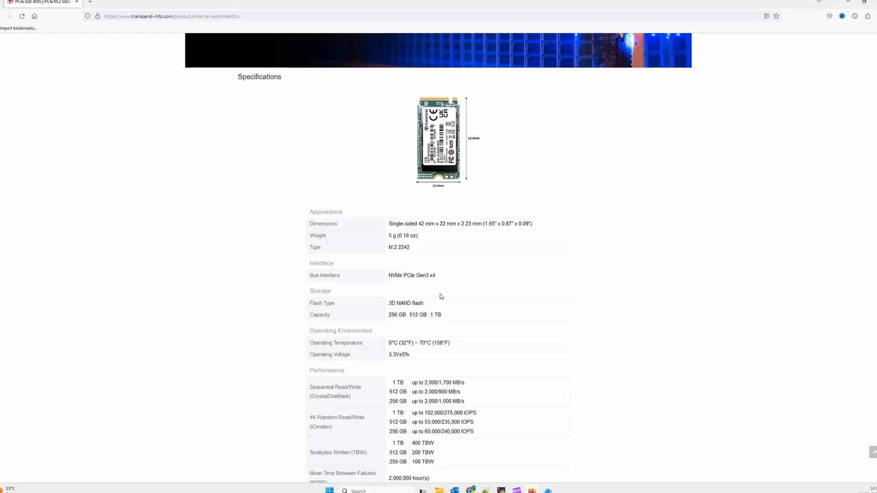
{"action": "double_click", "coordinate": [400, 247]}
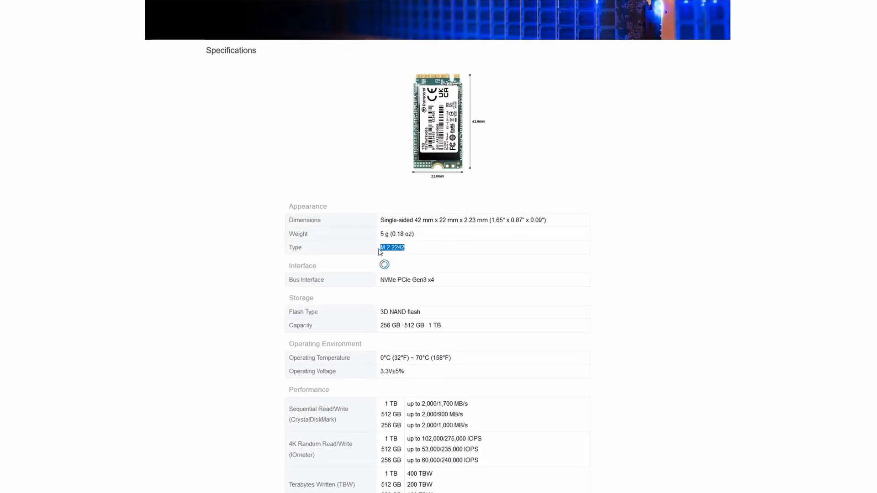
{"action": "scroll", "scroll_direction": "down", "scroll_amount": 3}
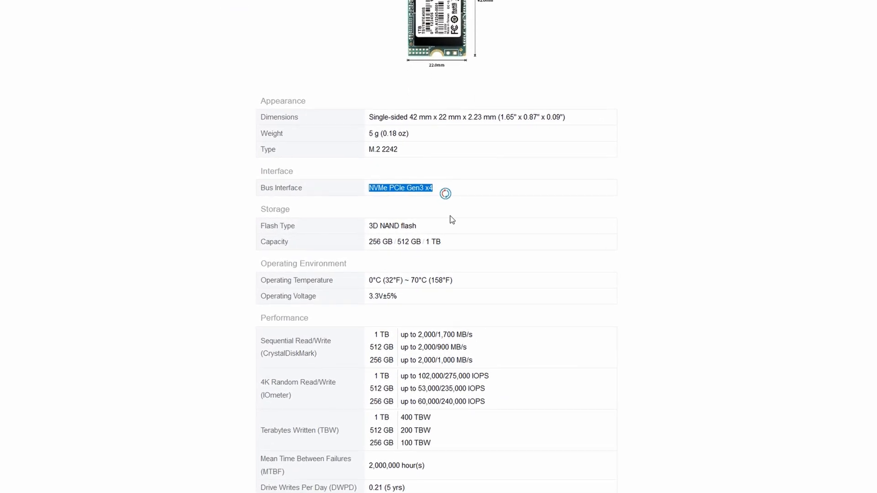
{"action": "scroll", "scroll_direction": "down", "scroll_amount": 3}
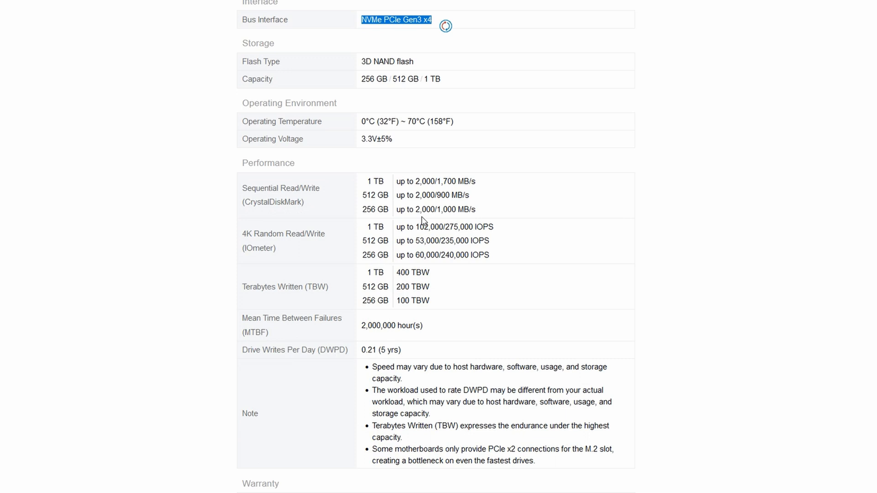
{"action": "scroll", "scroll_direction": "down", "scroll_amount": 3}
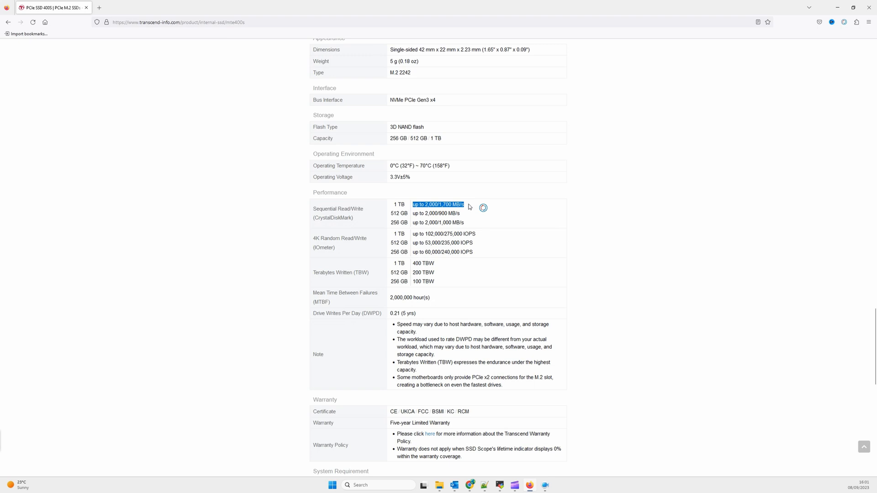
{"action": "scroll", "scroll_direction": "down", "scroll_amount": 3}
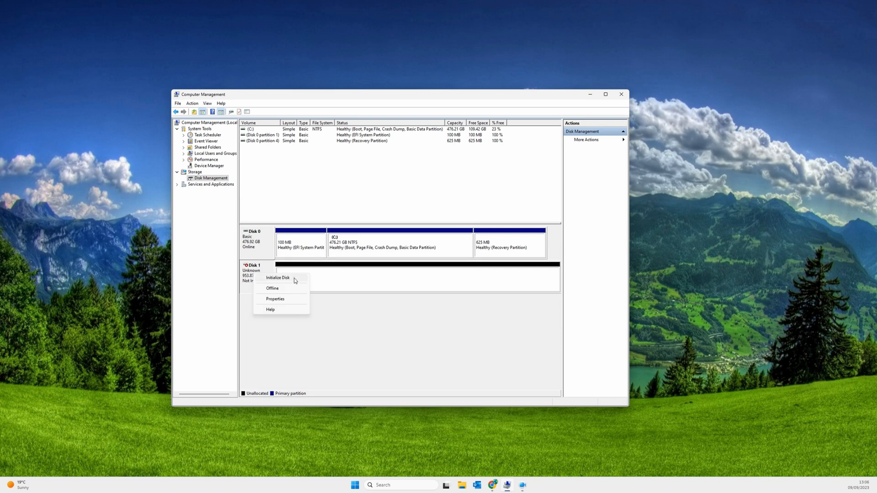
Initialize Disk 1 as GPT so it comes online with 953.85 GB unallocated, then review its properties
{"action": "left_click", "coordinate": [277, 278]}
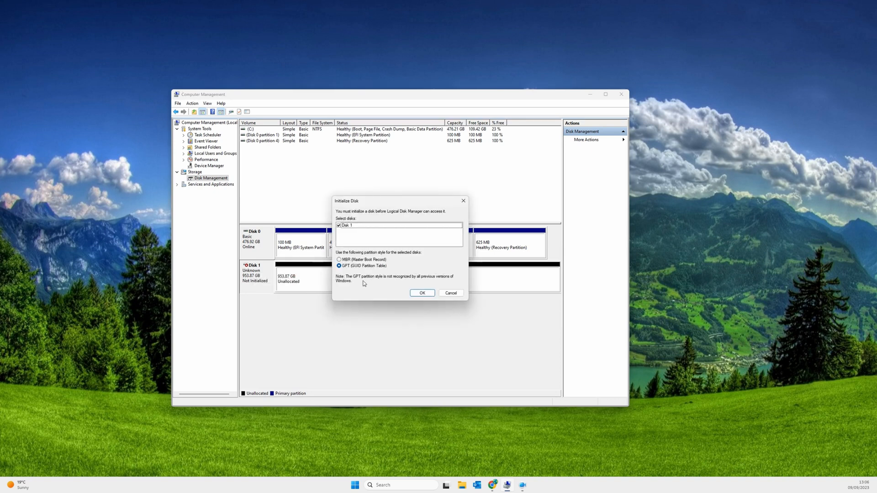
{"action": "left_click", "coordinate": [422, 293]}
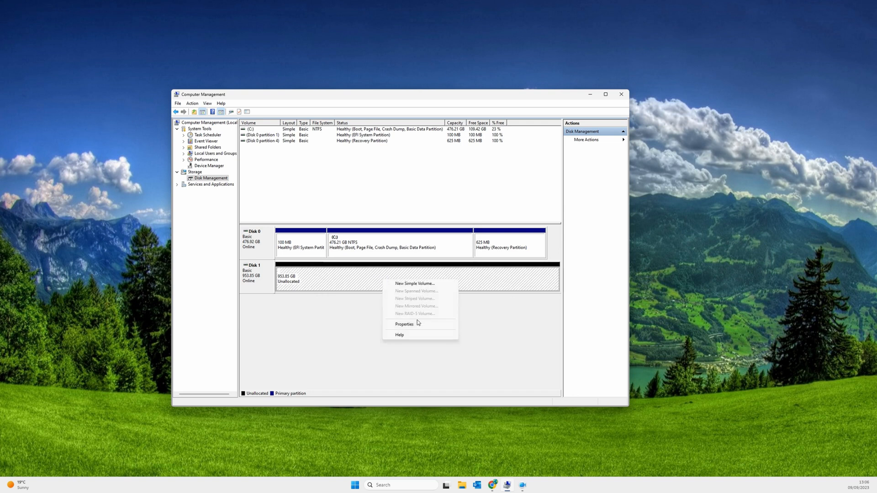
{"action": "left_click", "coordinate": [404, 324]}
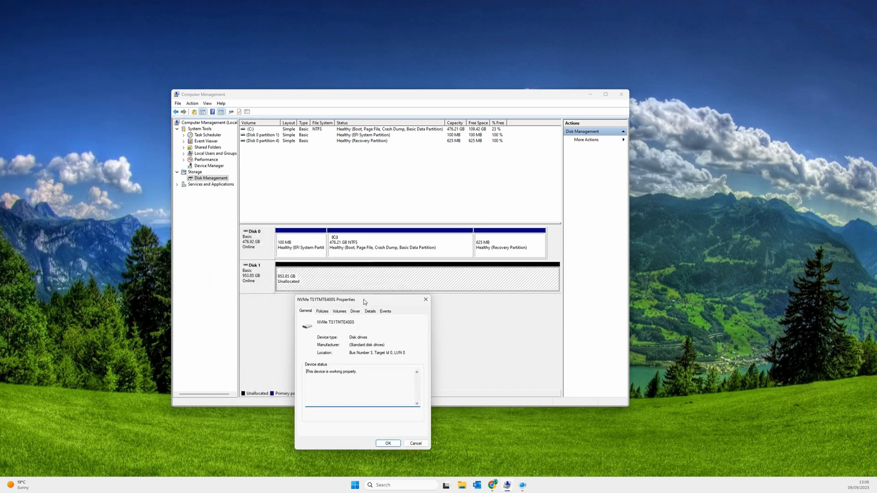
{"action": "left_click", "coordinate": [387, 443]}
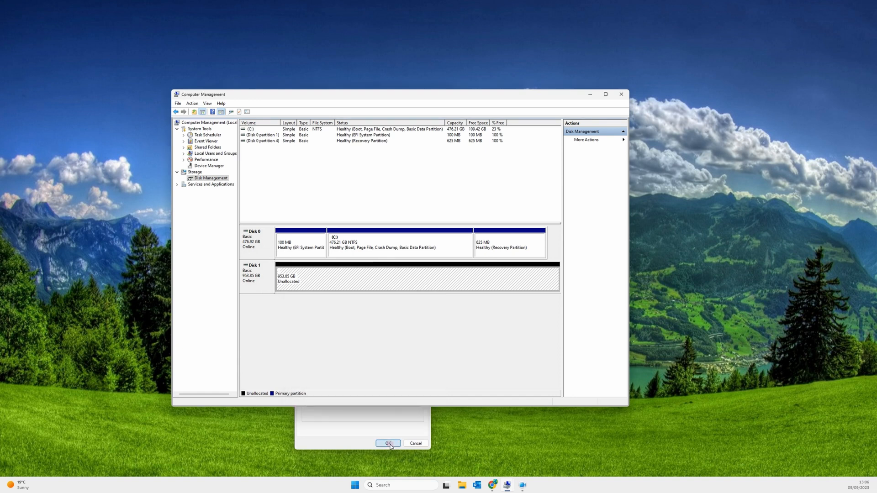
Create a new simple NTFS volume on the unallocated space with drive letter D and label 'Bucket'
{"action": "left_click", "coordinate": [387, 444]}
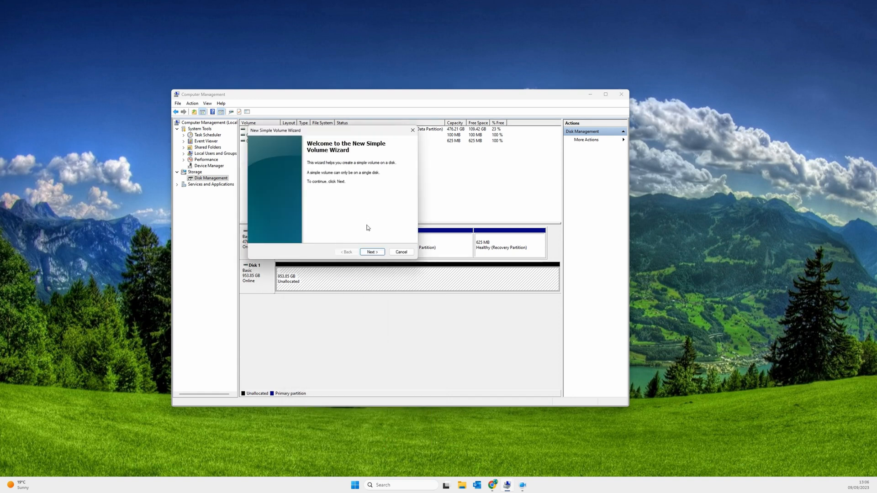
{"action": "left_click", "coordinate": [372, 252]}
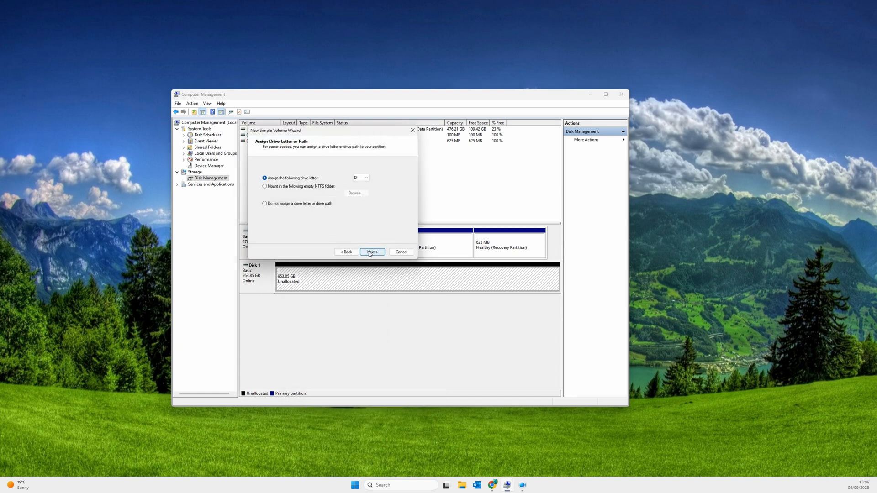
{"action": "left_click", "coordinate": [372, 253]}
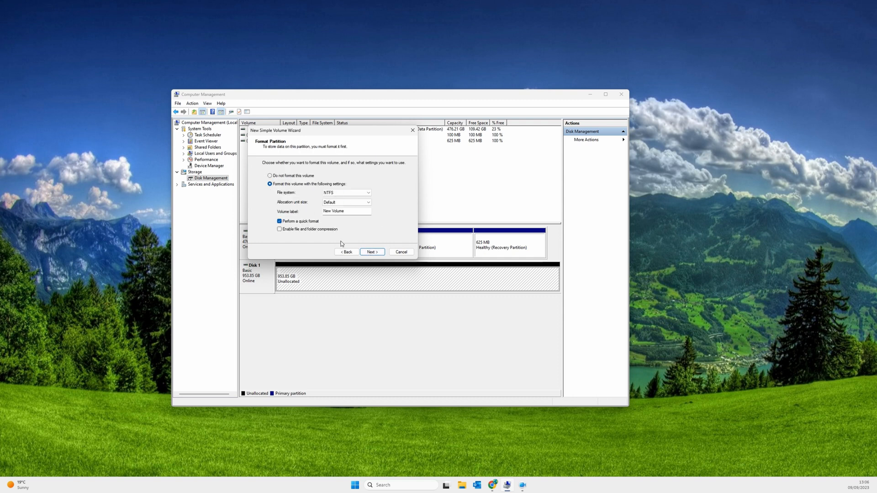
{"action": "mouse_move", "coordinate": [330, 233]}
{"action": "type", "text": "Bu"}
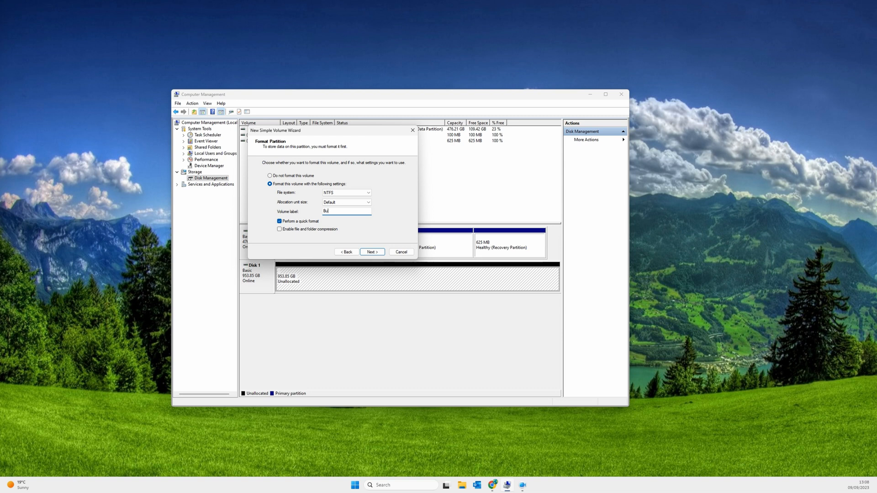
{"action": "type", "text": "cket"}
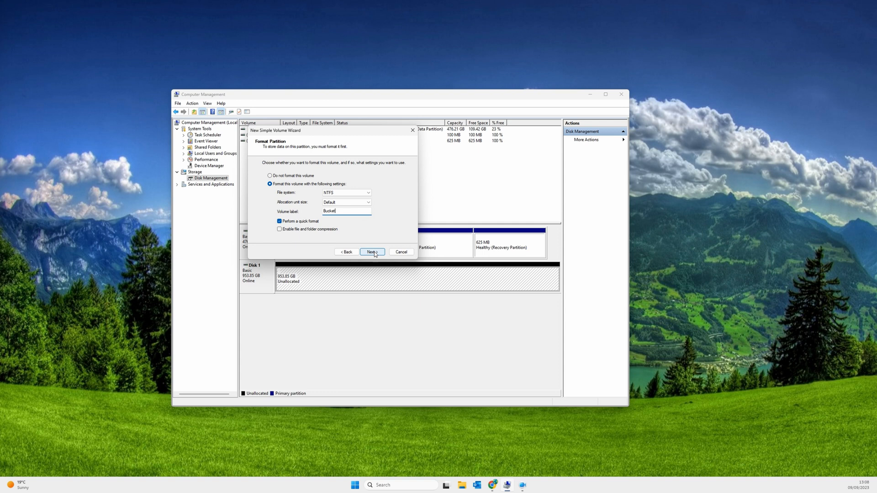
{"action": "left_click", "coordinate": [372, 252]}
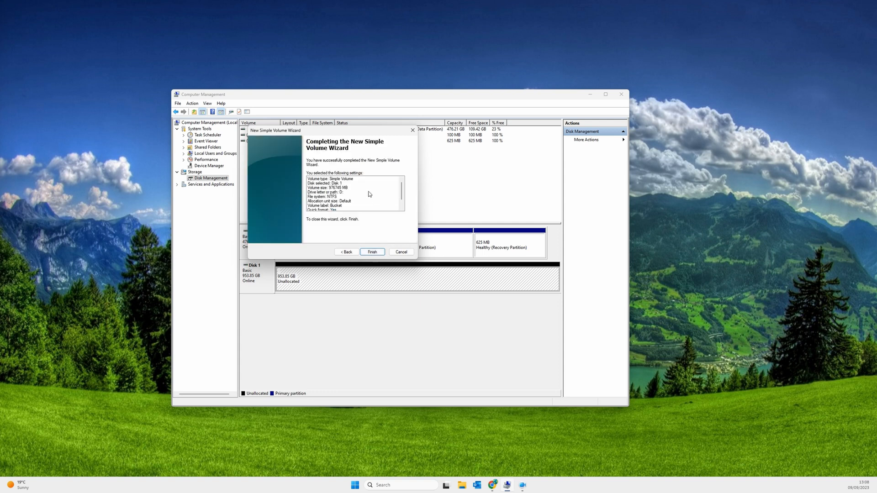
{"action": "left_click", "coordinate": [372, 252]}
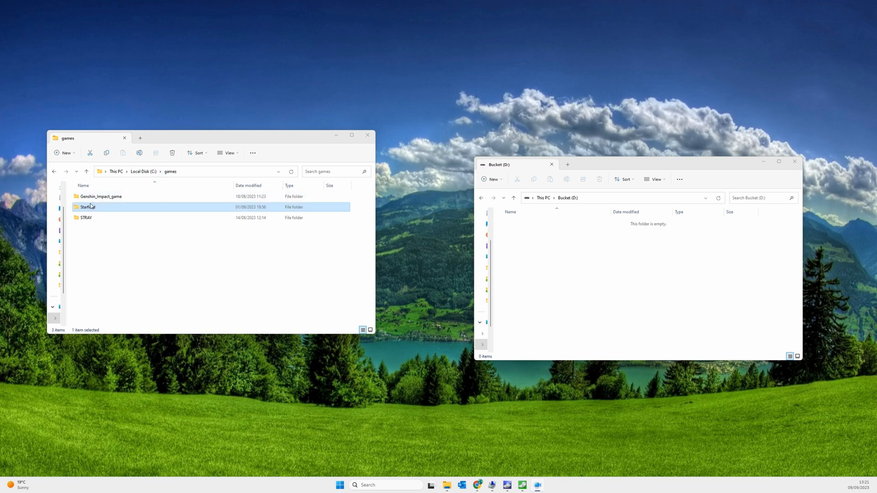
{"action": "right_click", "coordinate": [87, 208]}
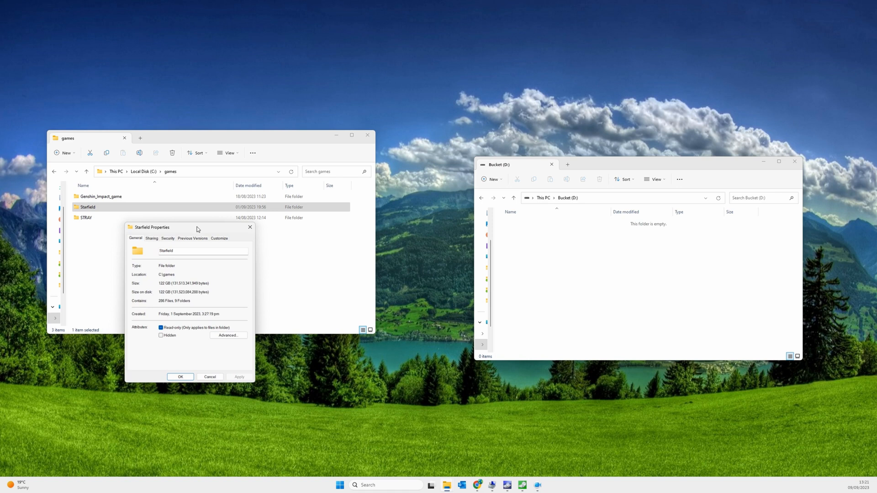
{"action": "mouse_move", "coordinate": [161, 284]}
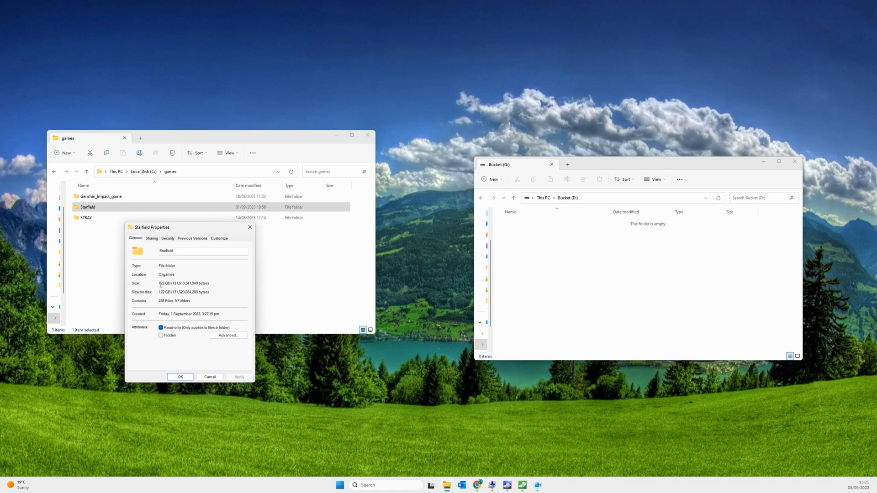
{"action": "double_click", "coordinate": [164, 283]}
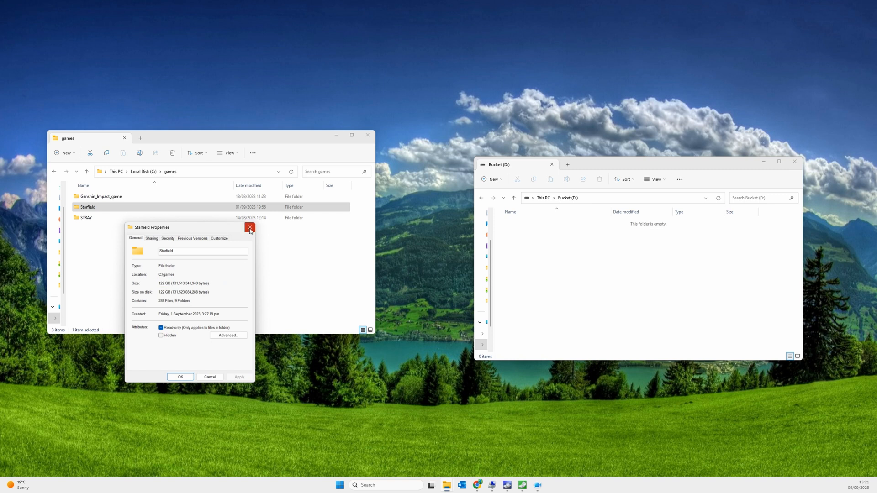
{"action": "left_click", "coordinate": [249, 228]}
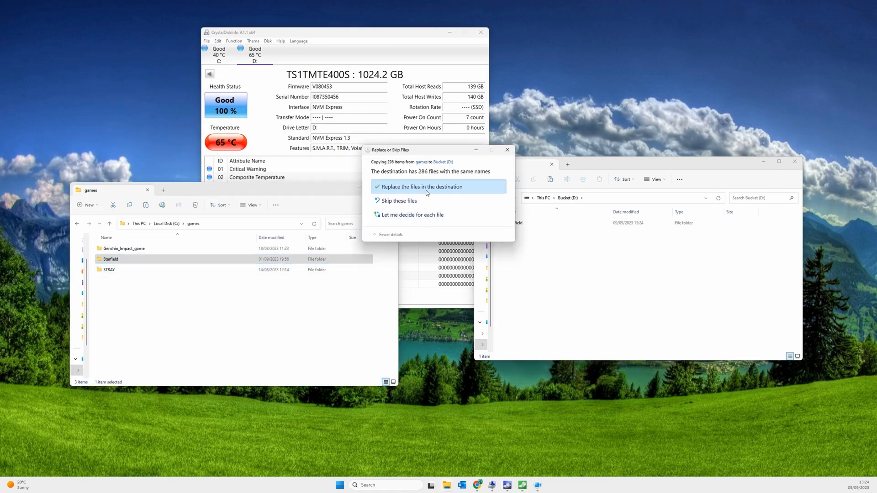
Choose 'Replace the files in the destination' so the Starfield copy onto Bucket (D:) proceeds
{"action": "left_click", "coordinate": [419, 186]}
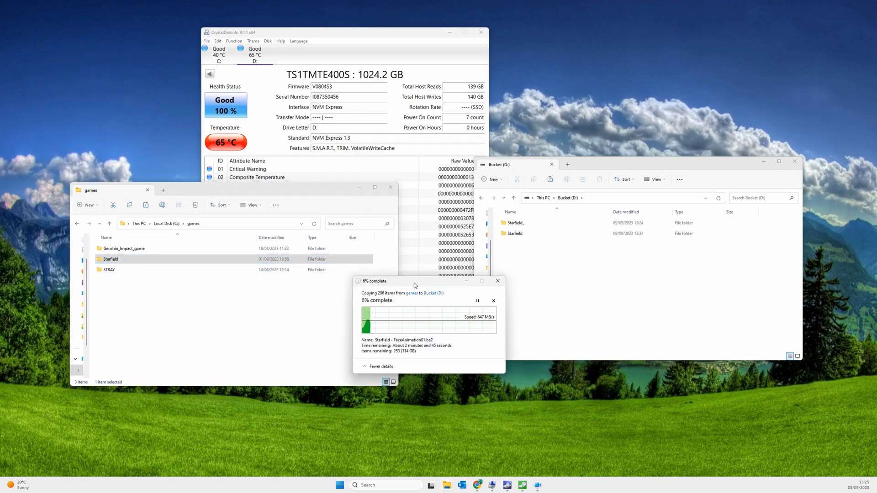